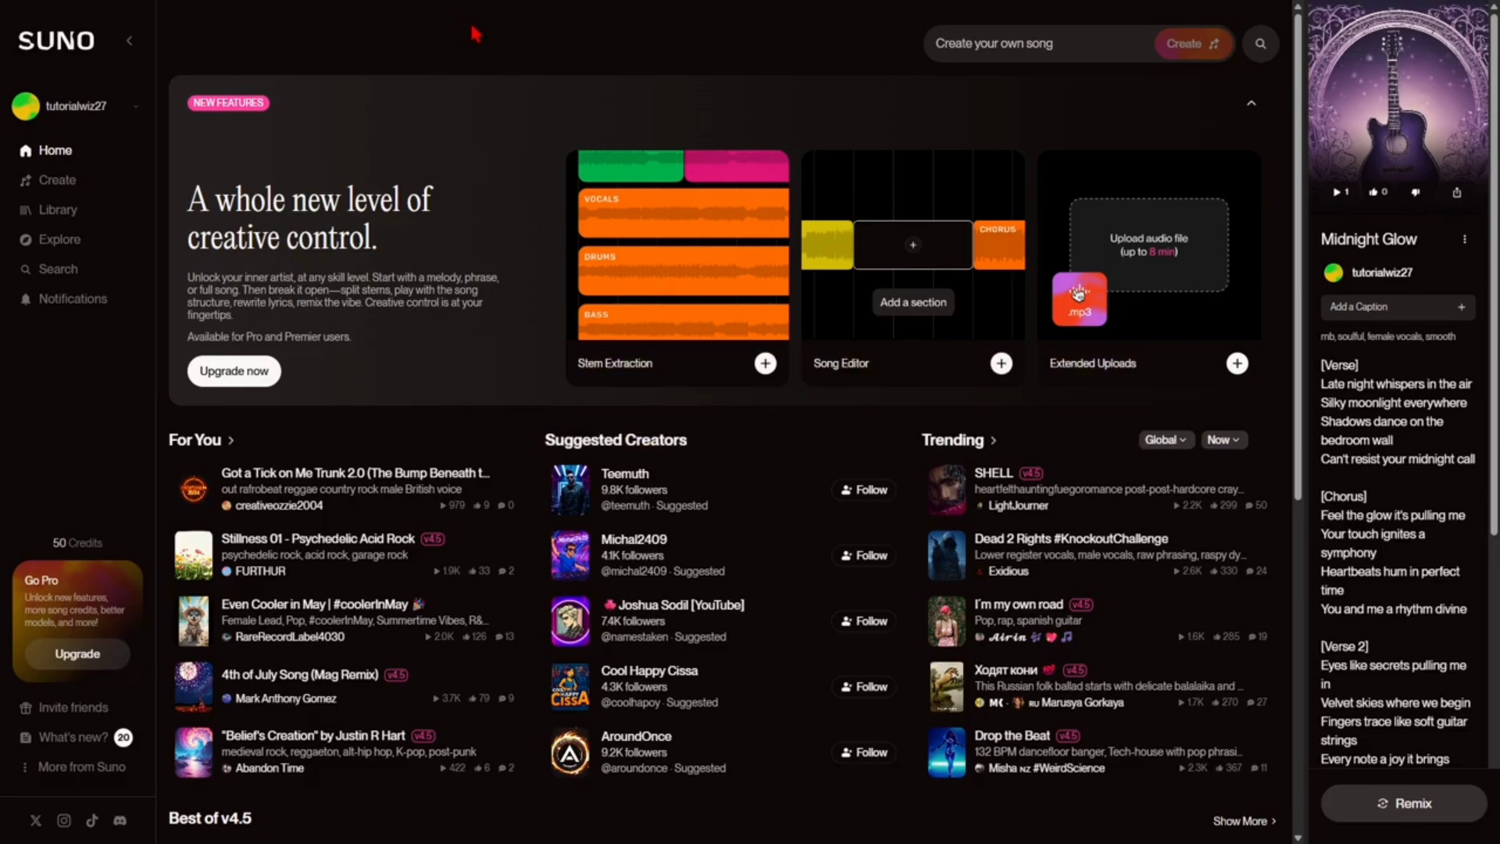
mouse_move(478, 52)
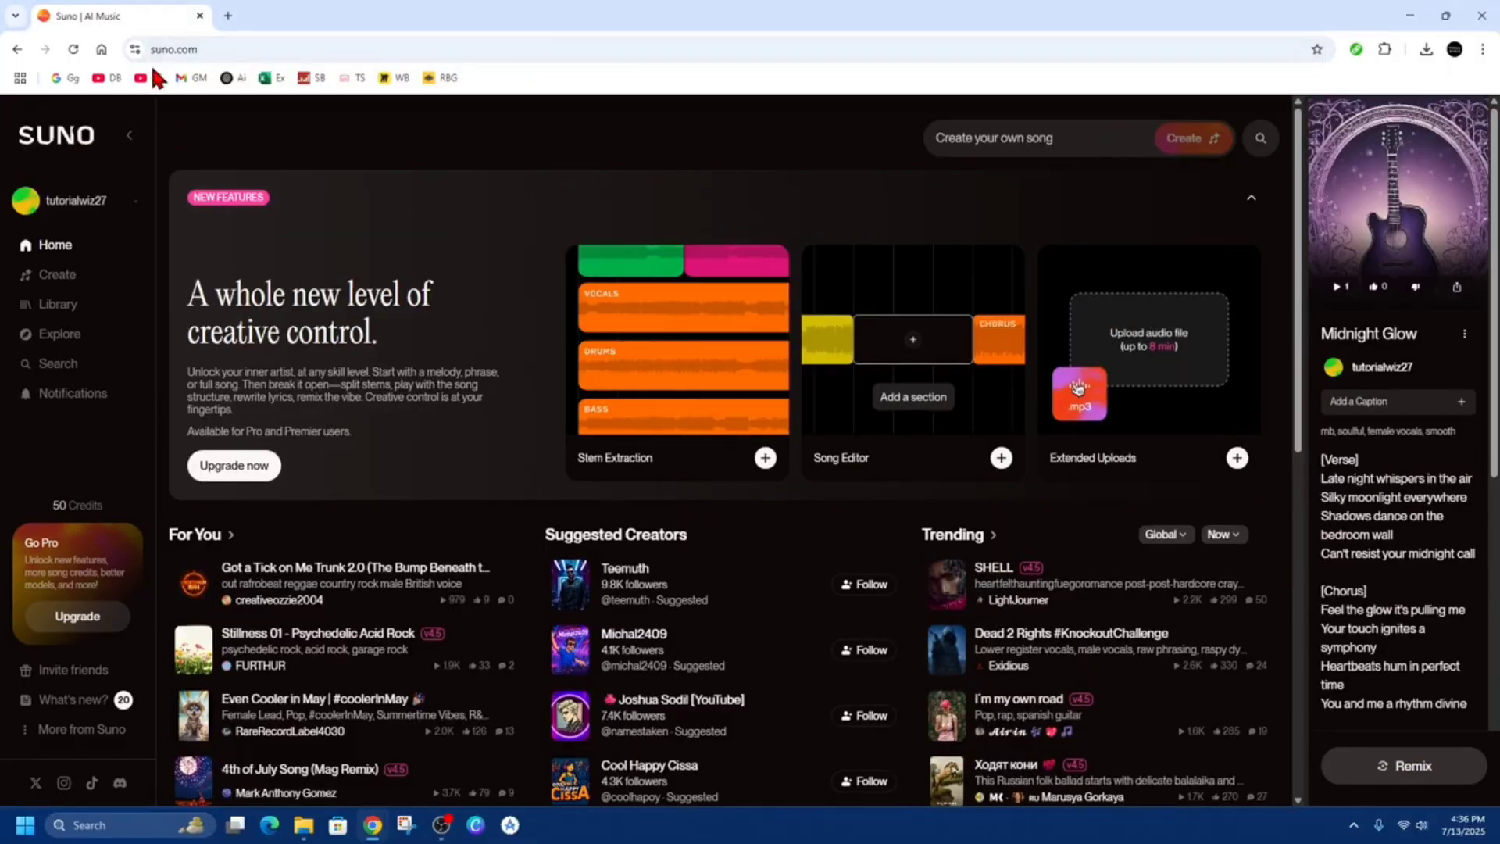
mouse_move(153, 188)
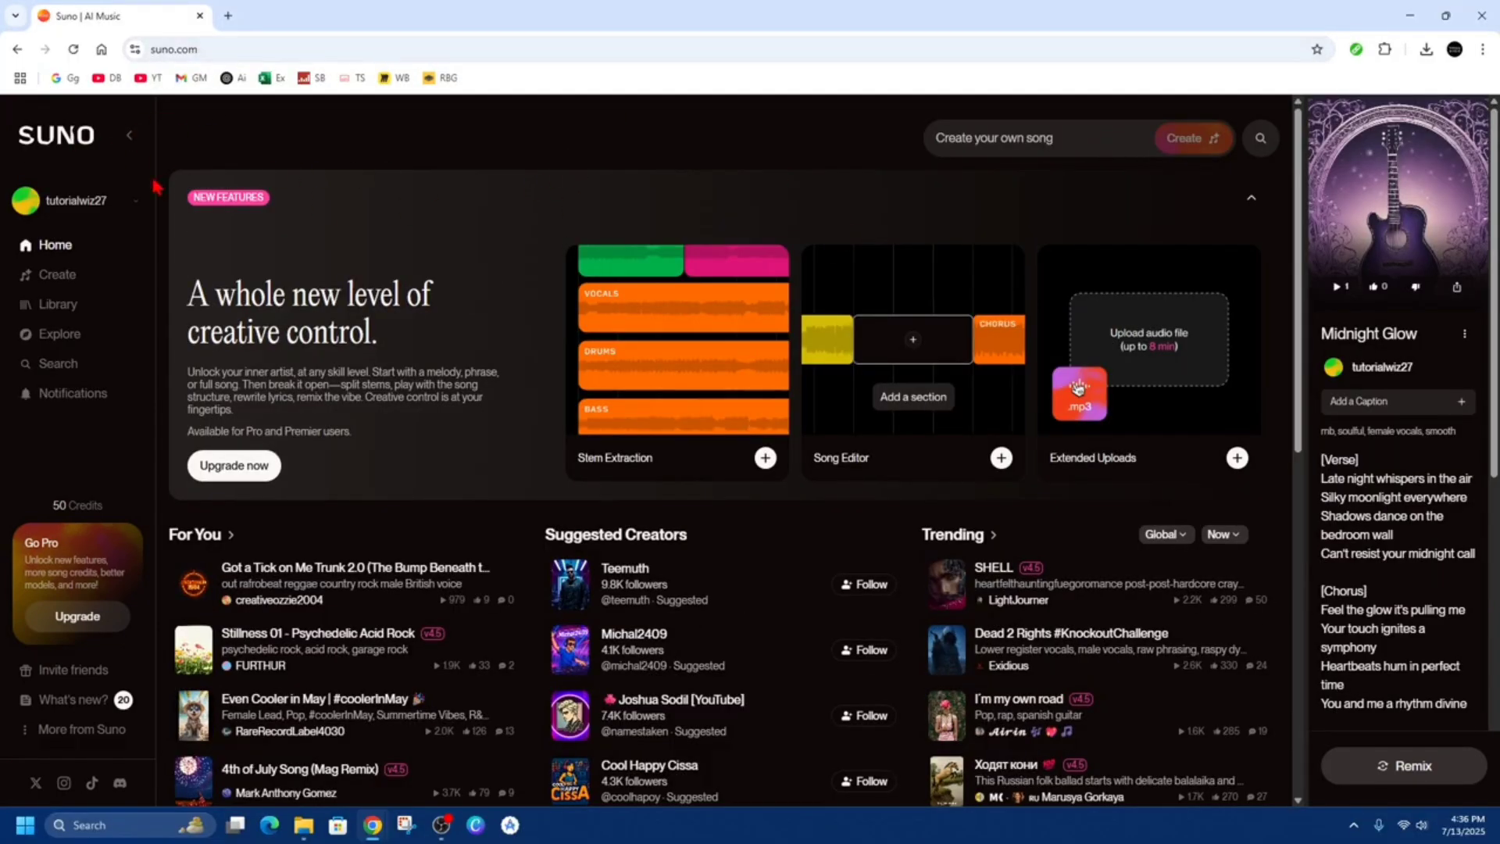
mouse_move(304, 201)
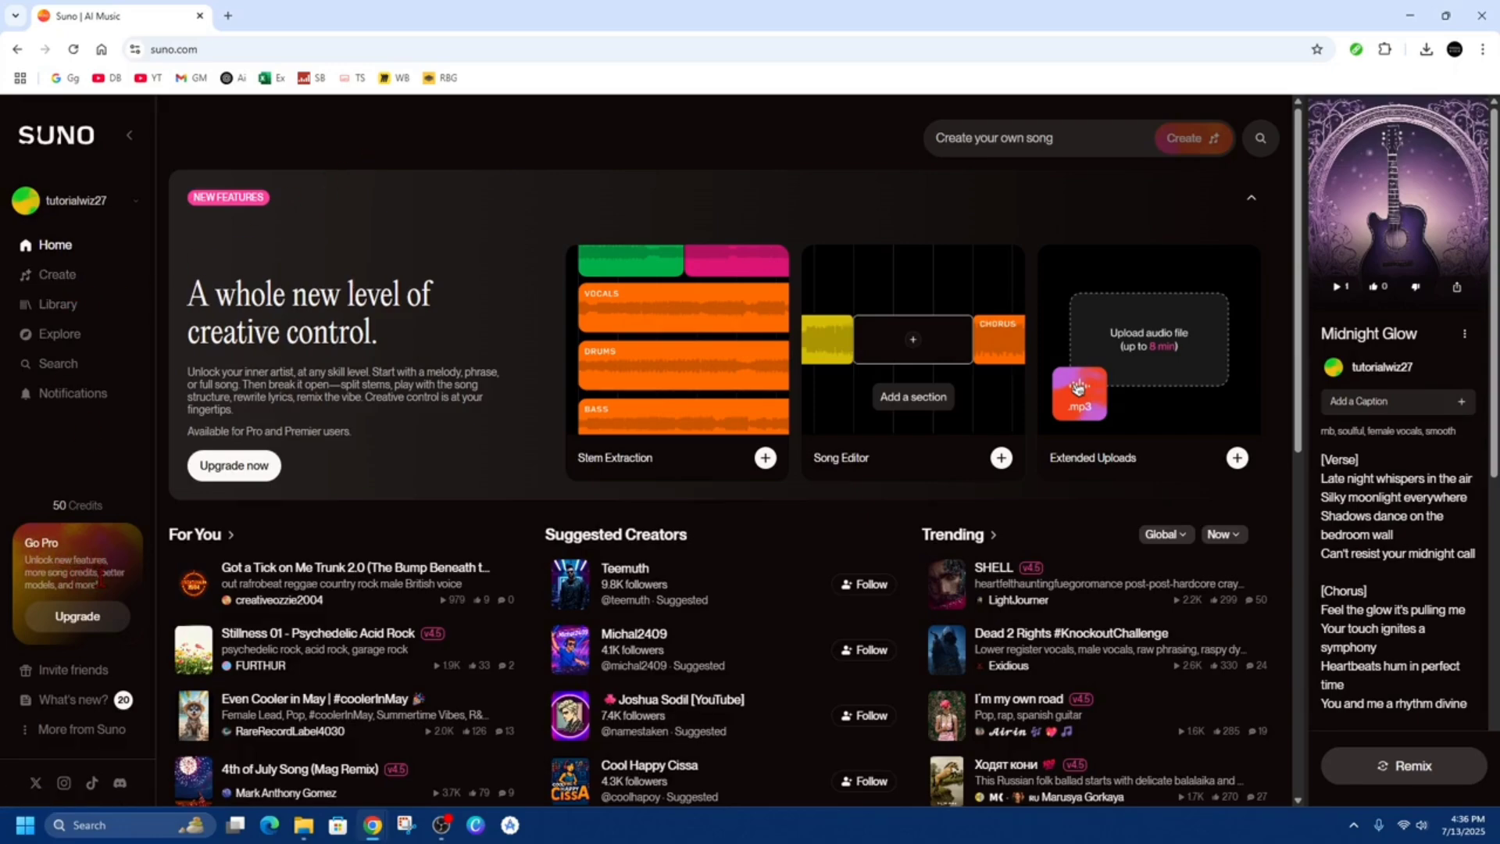
mouse_move(77, 615)
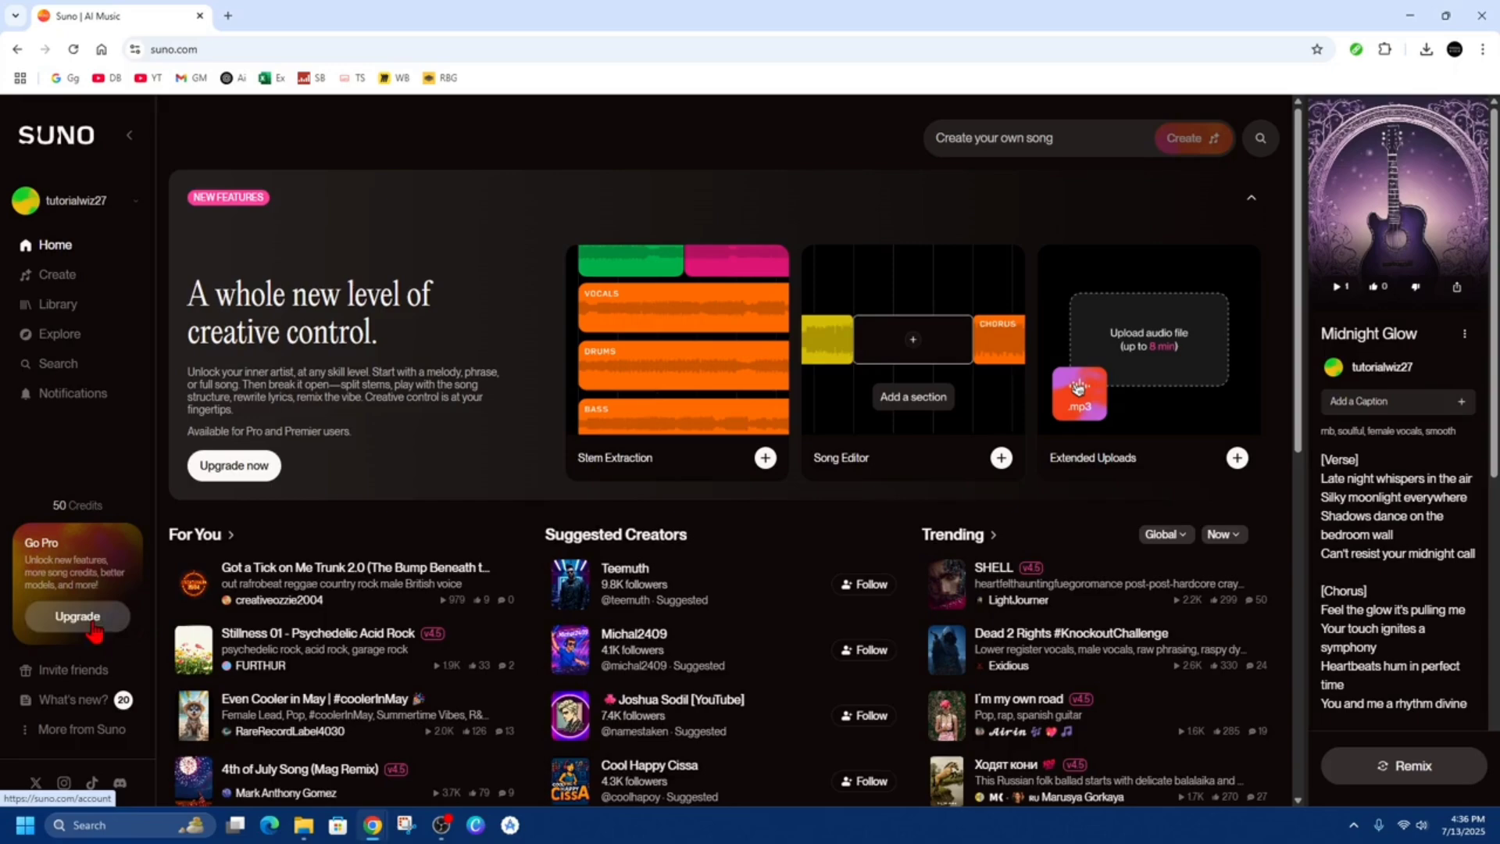
Upgrade from the Go Pro sidebar box to reach the Free, Pro and Premier plan page.
click(77, 619)
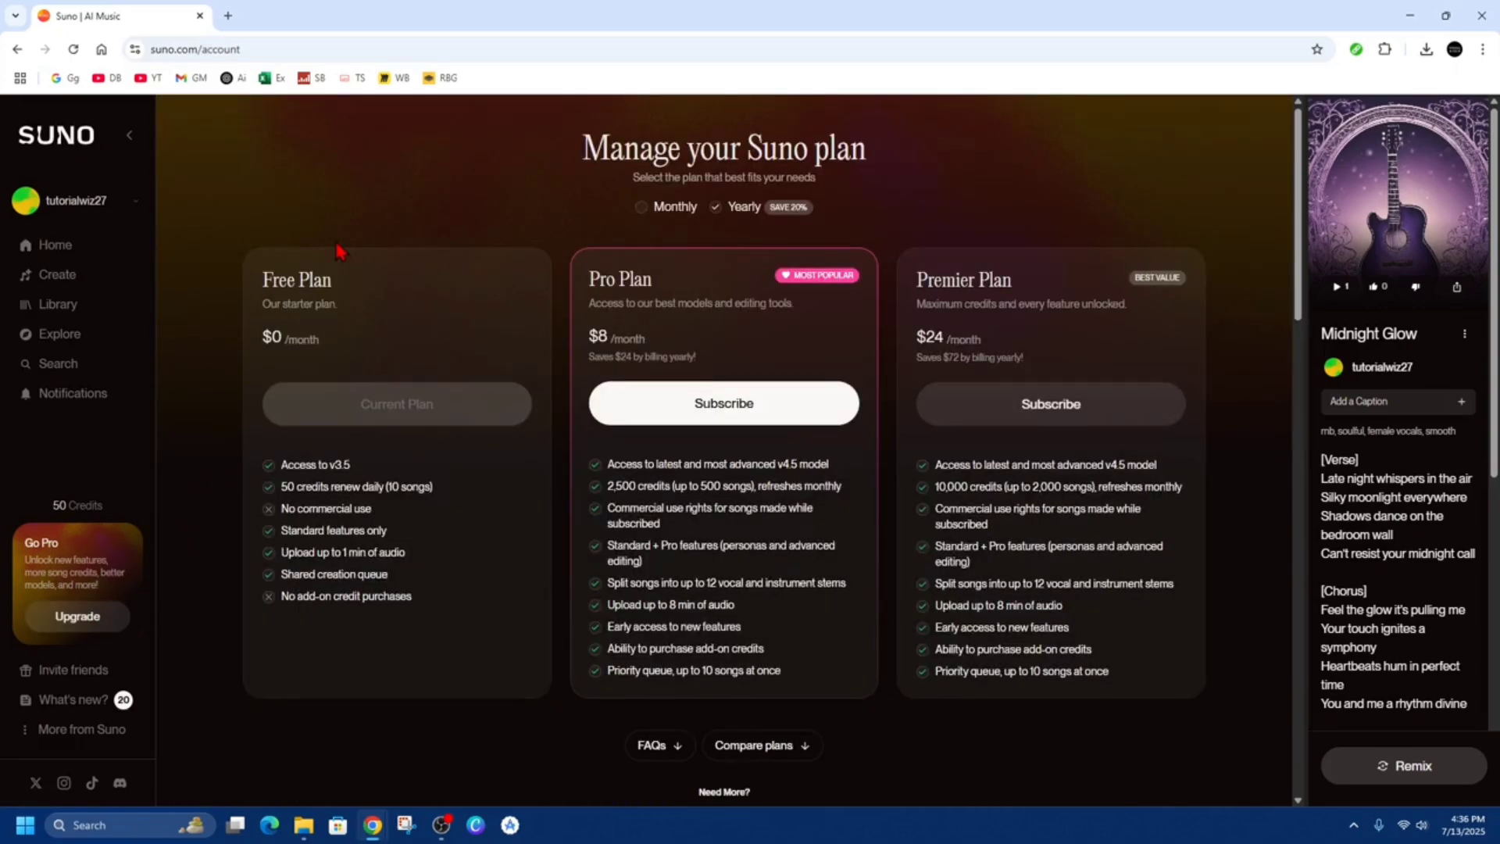
mouse_move(329, 414)
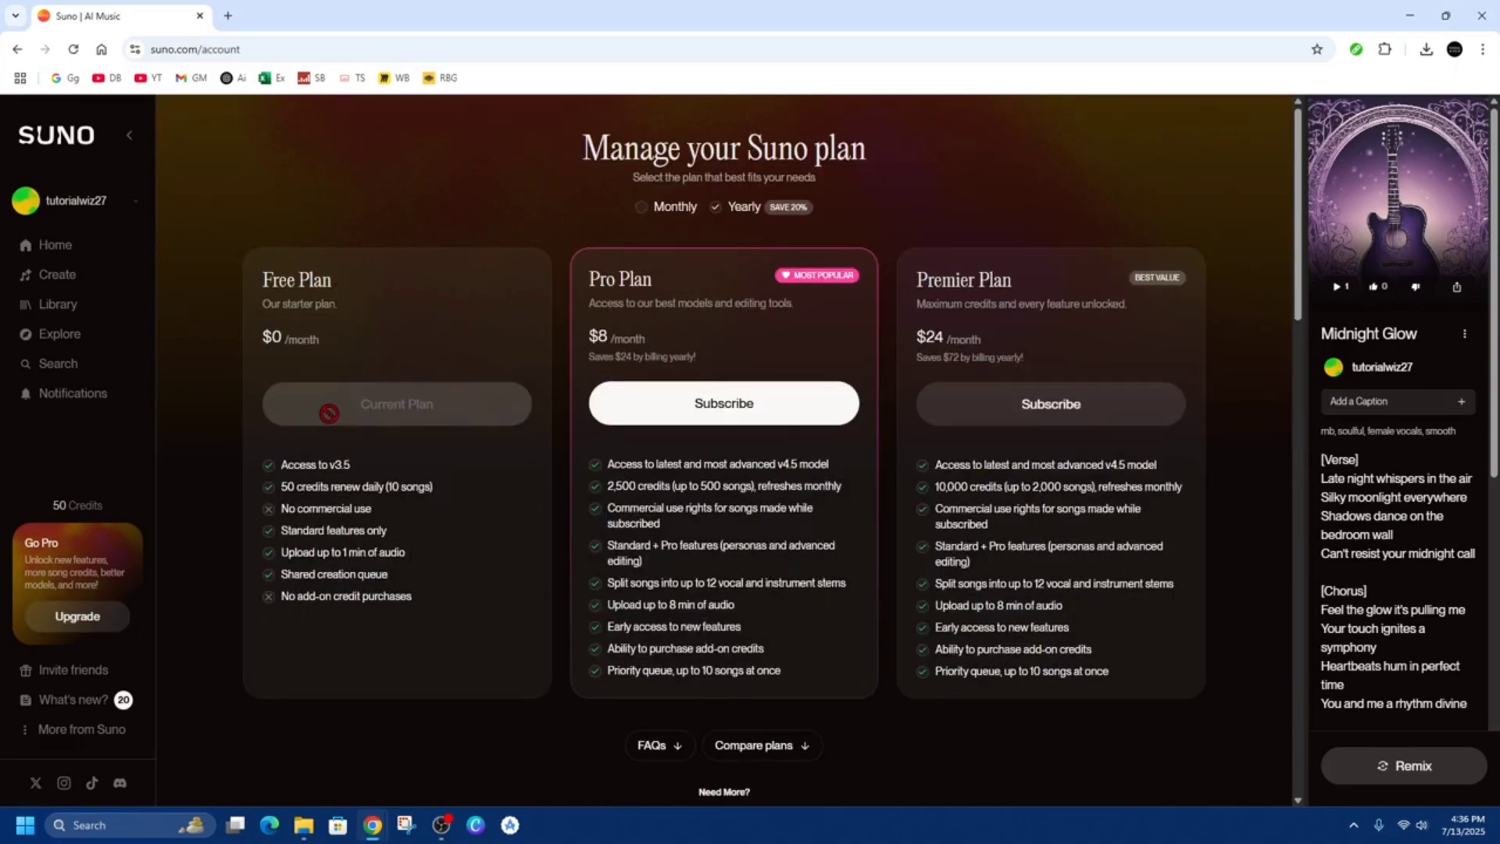
mouse_move(641, 166)
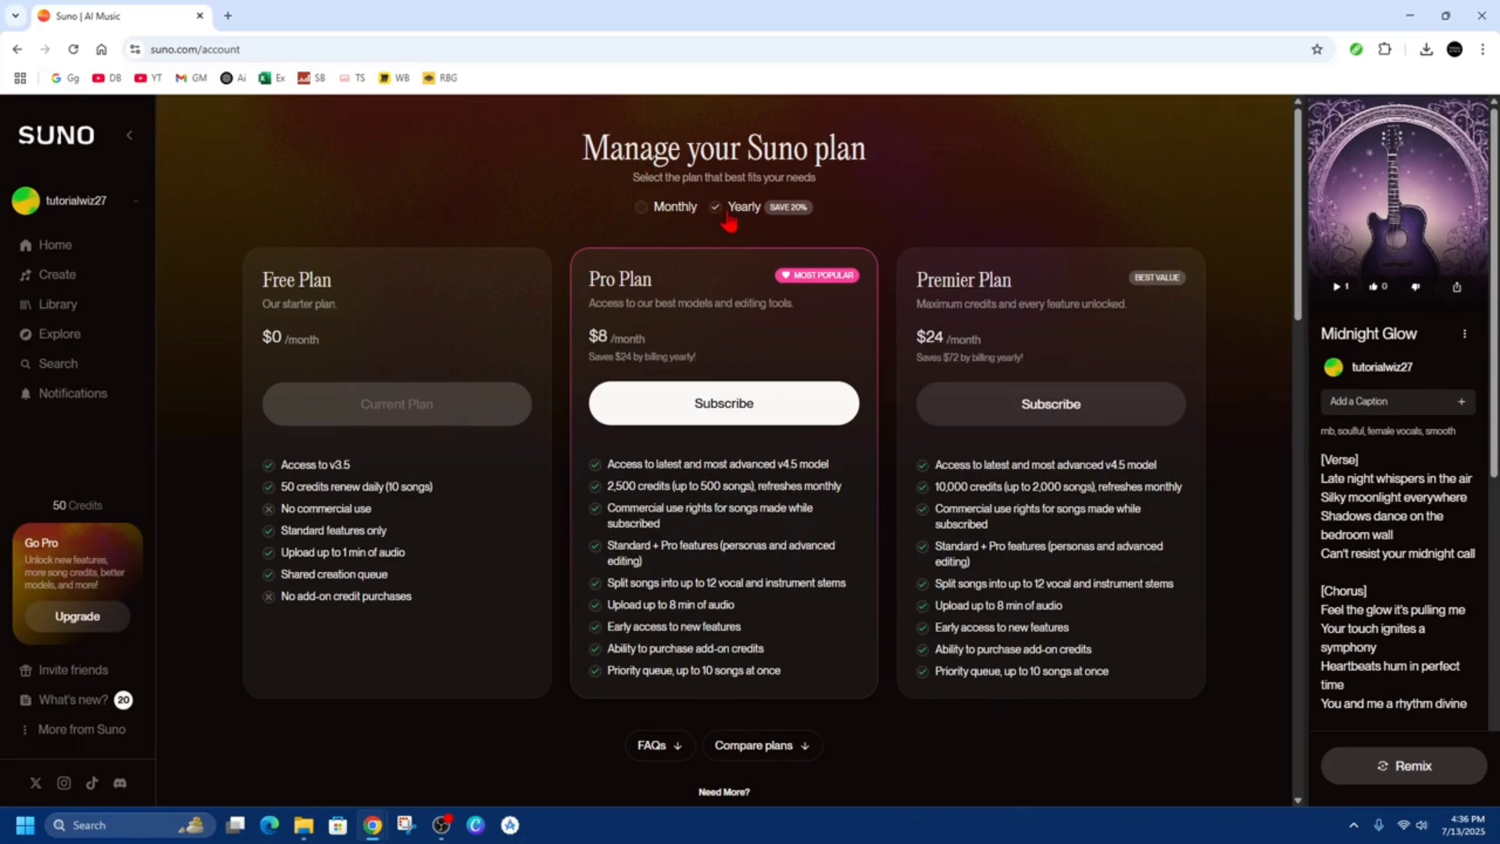
Switch to monthly billing and subscribe to the $10-per-month Pro Plan.
click(639, 209)
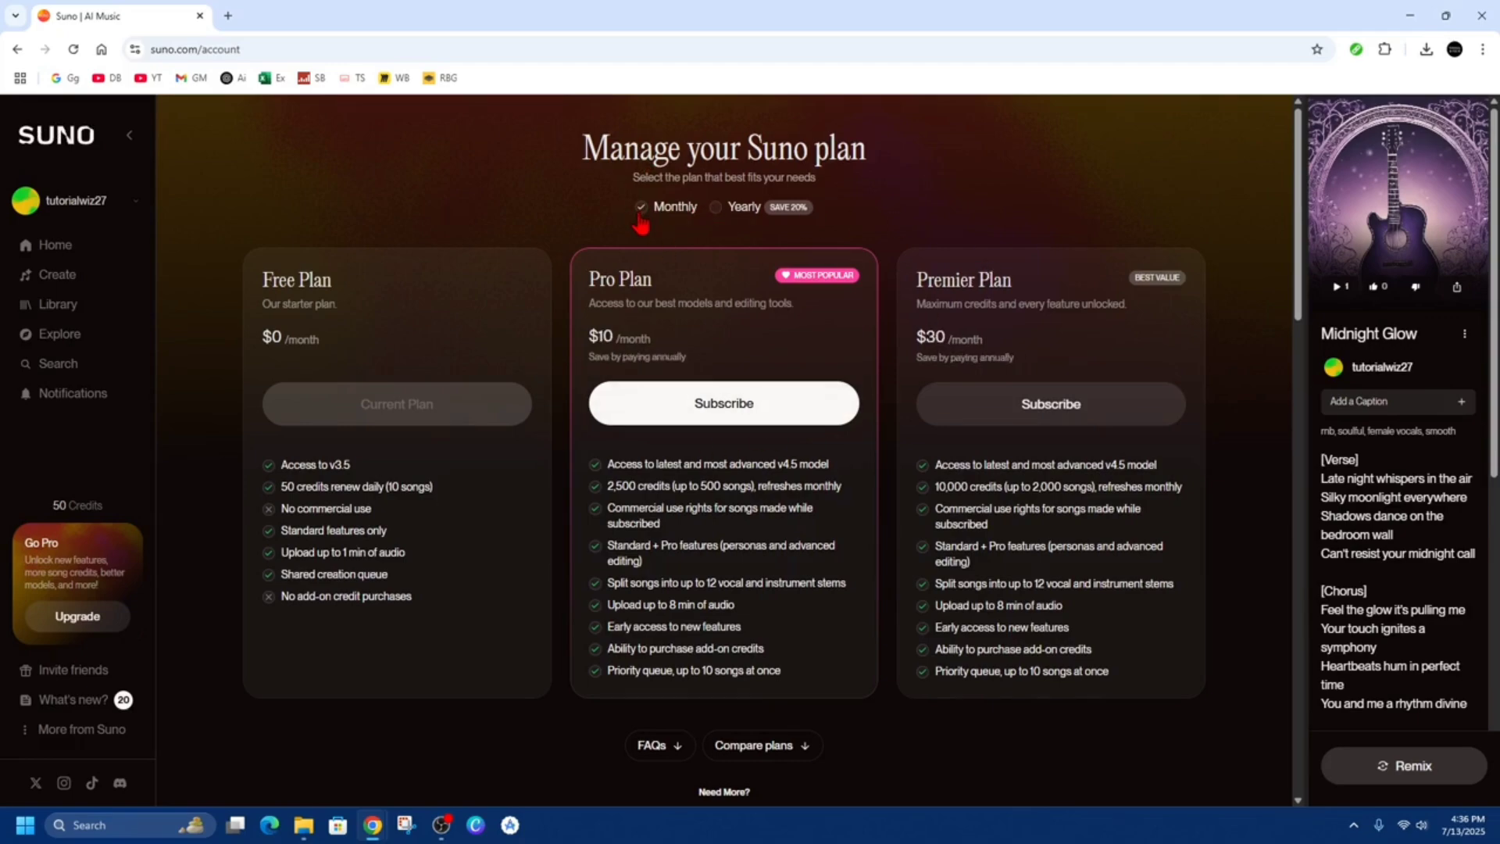
mouse_move(606, 276)
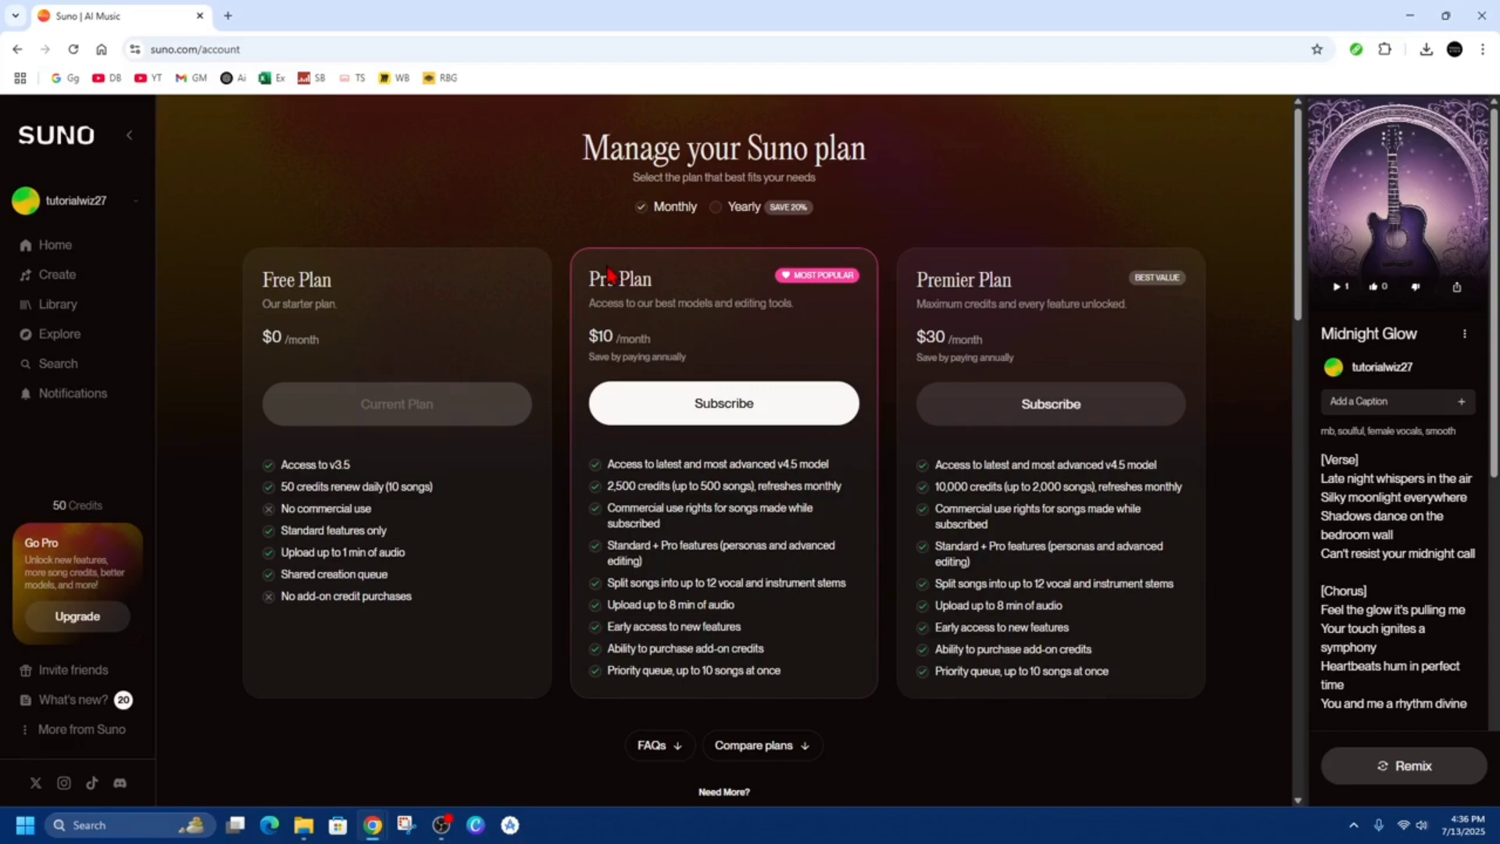
mouse_move(1214, 292)
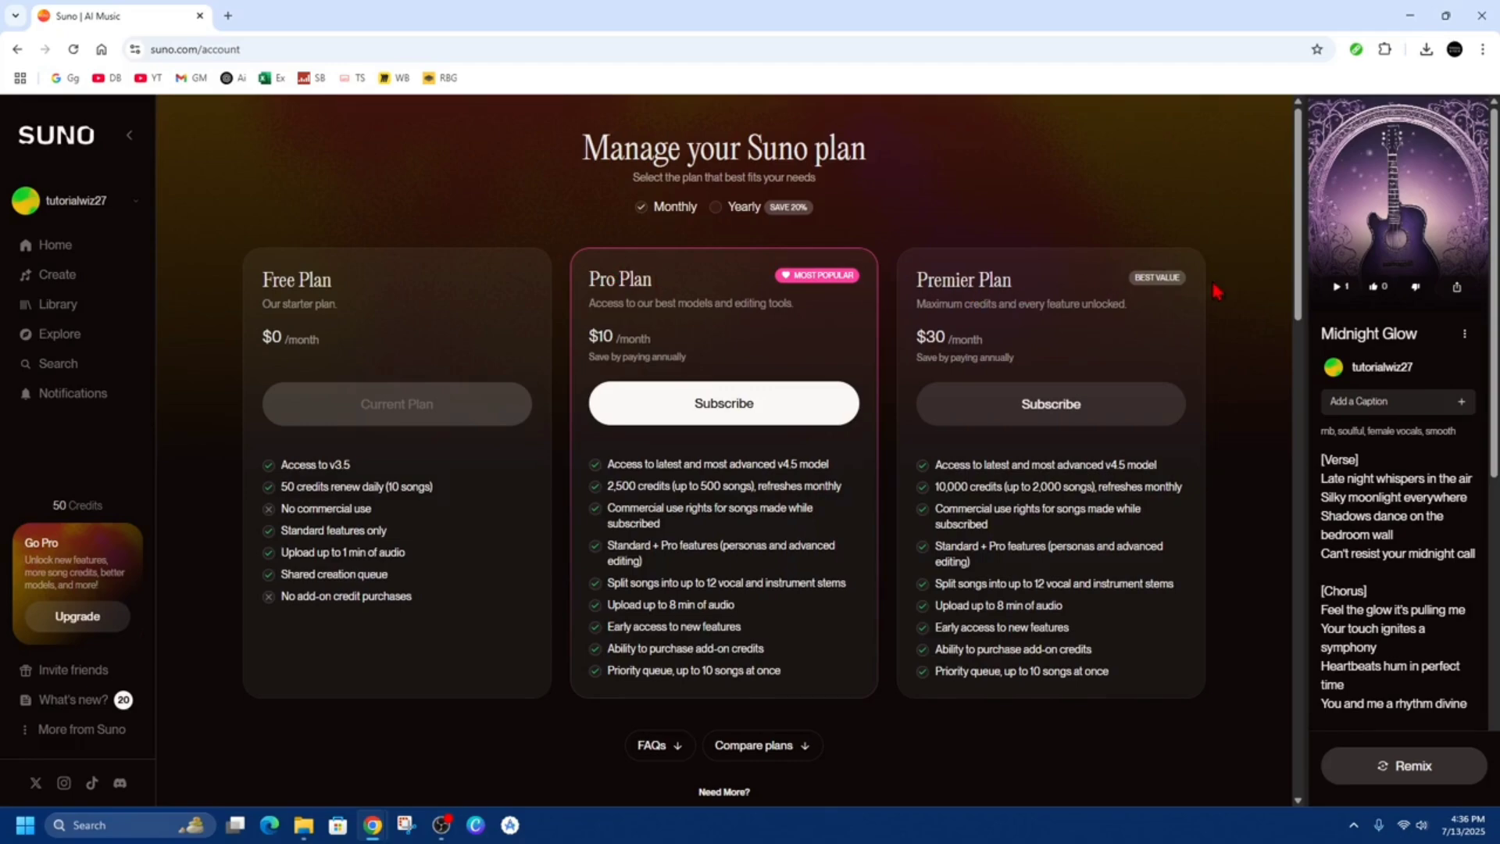
mouse_move(845, 292)
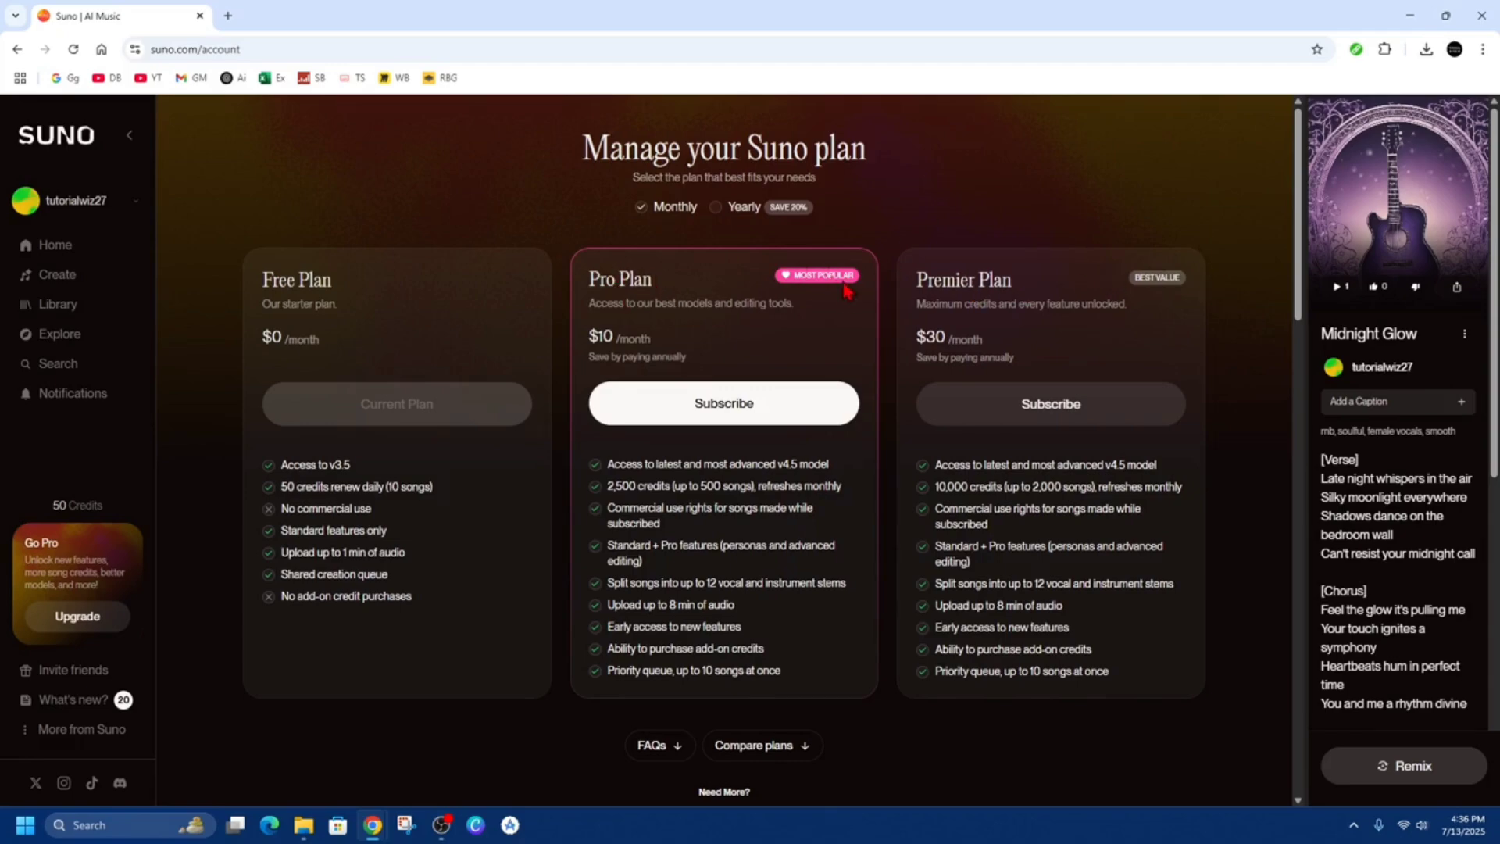
mouse_move(1090, 302)
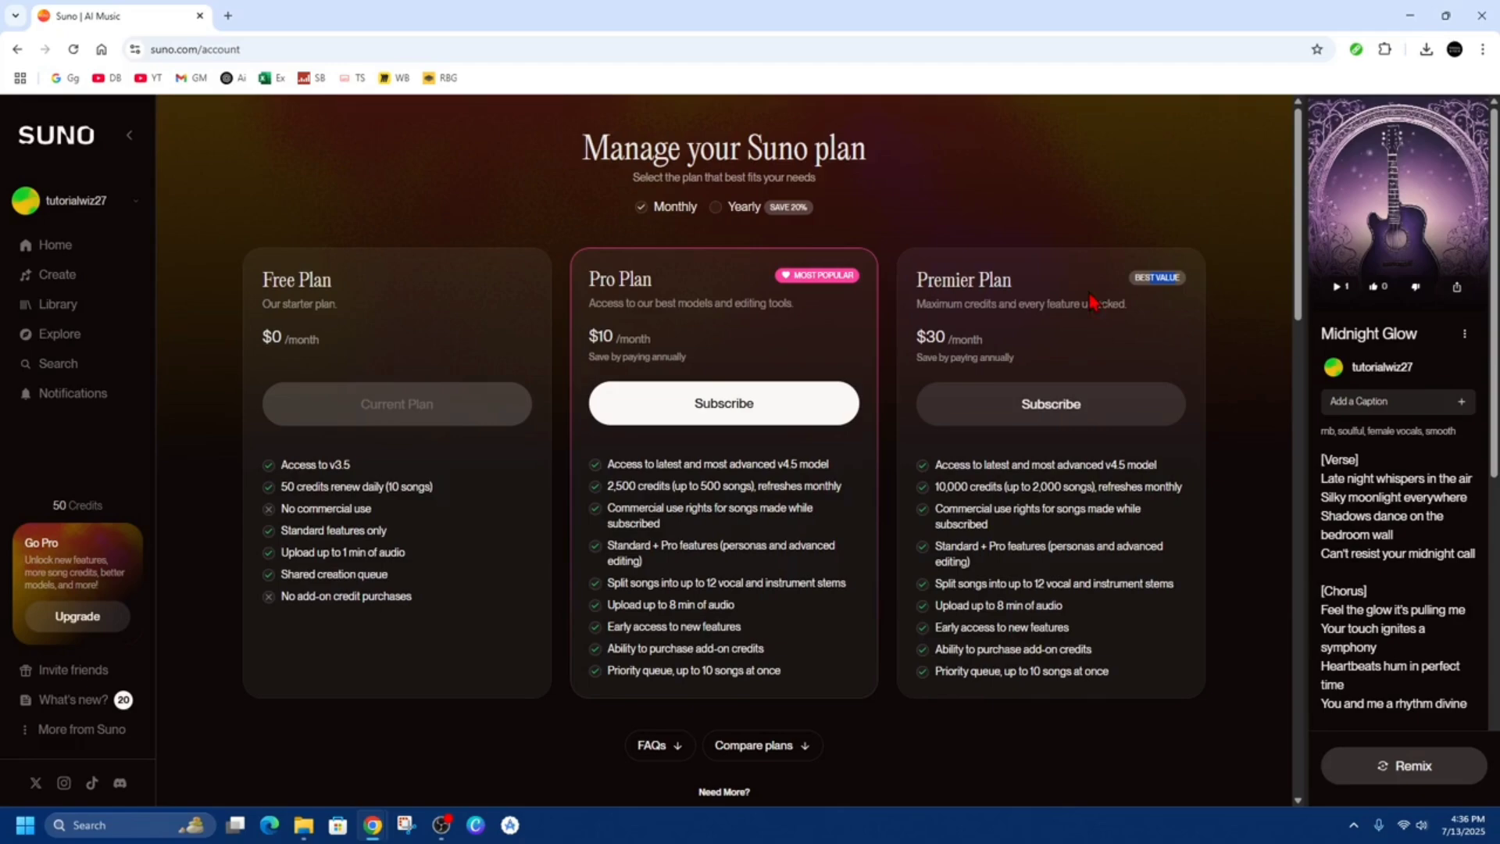
click(723, 403)
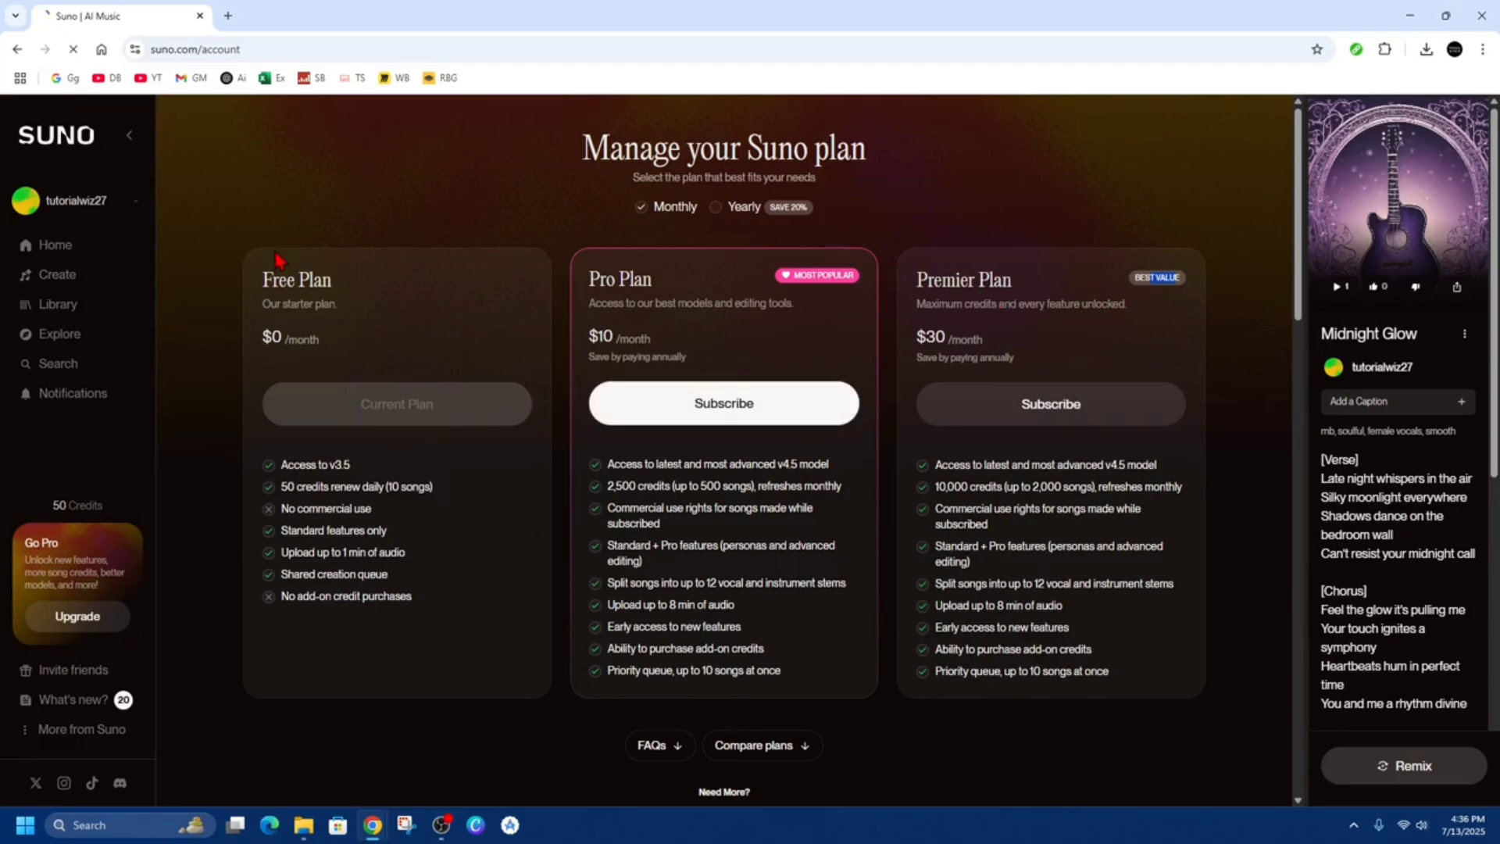
Let the Stripe Checkout page for Suno Pro at $10.00 per month load.
click(722, 403)
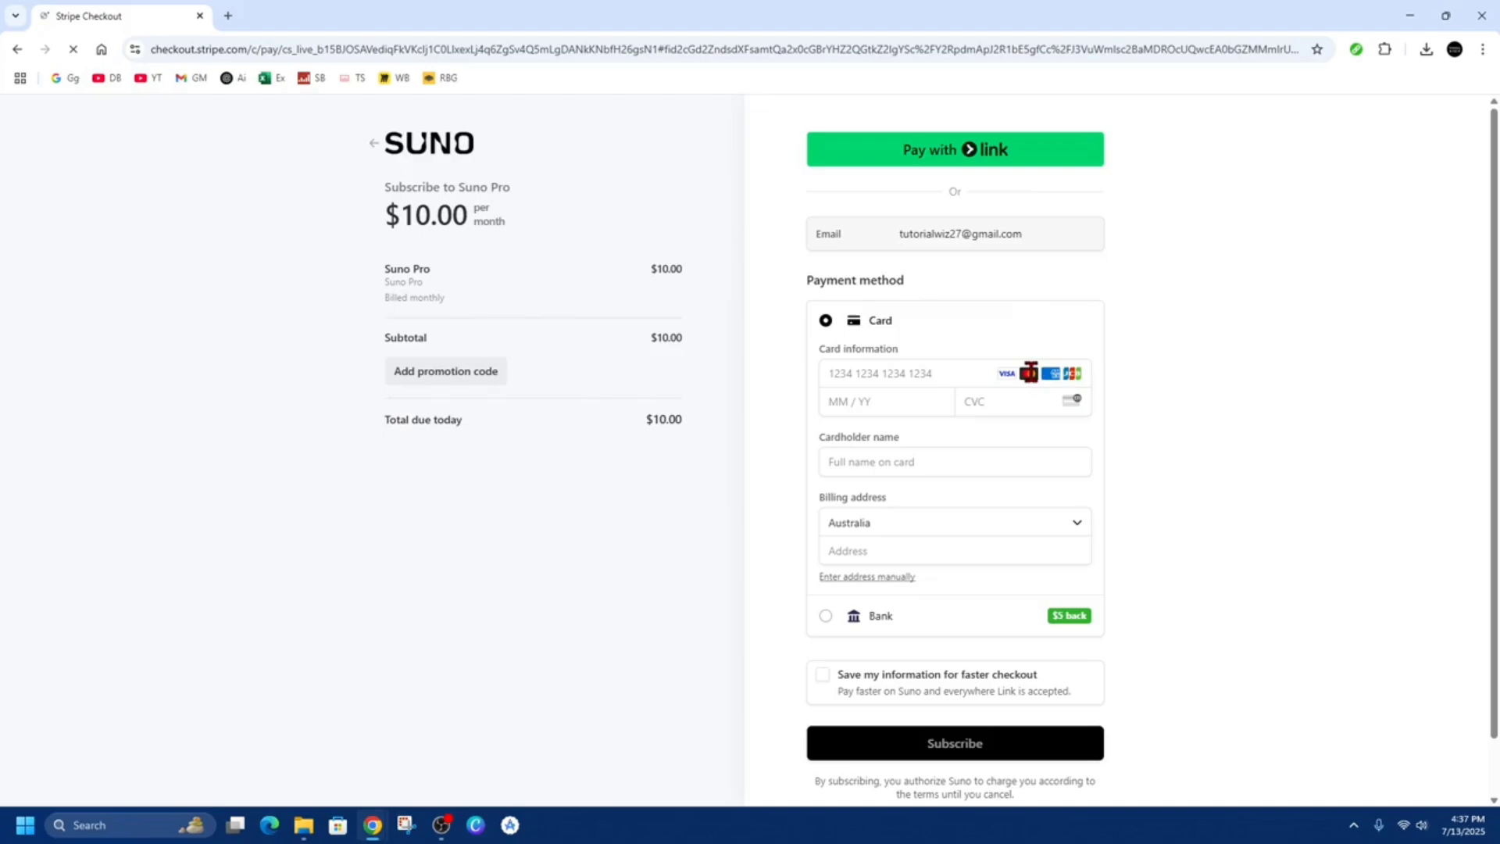
Select Bank as the payment method and scroll down to the bank list.
click(825, 615)
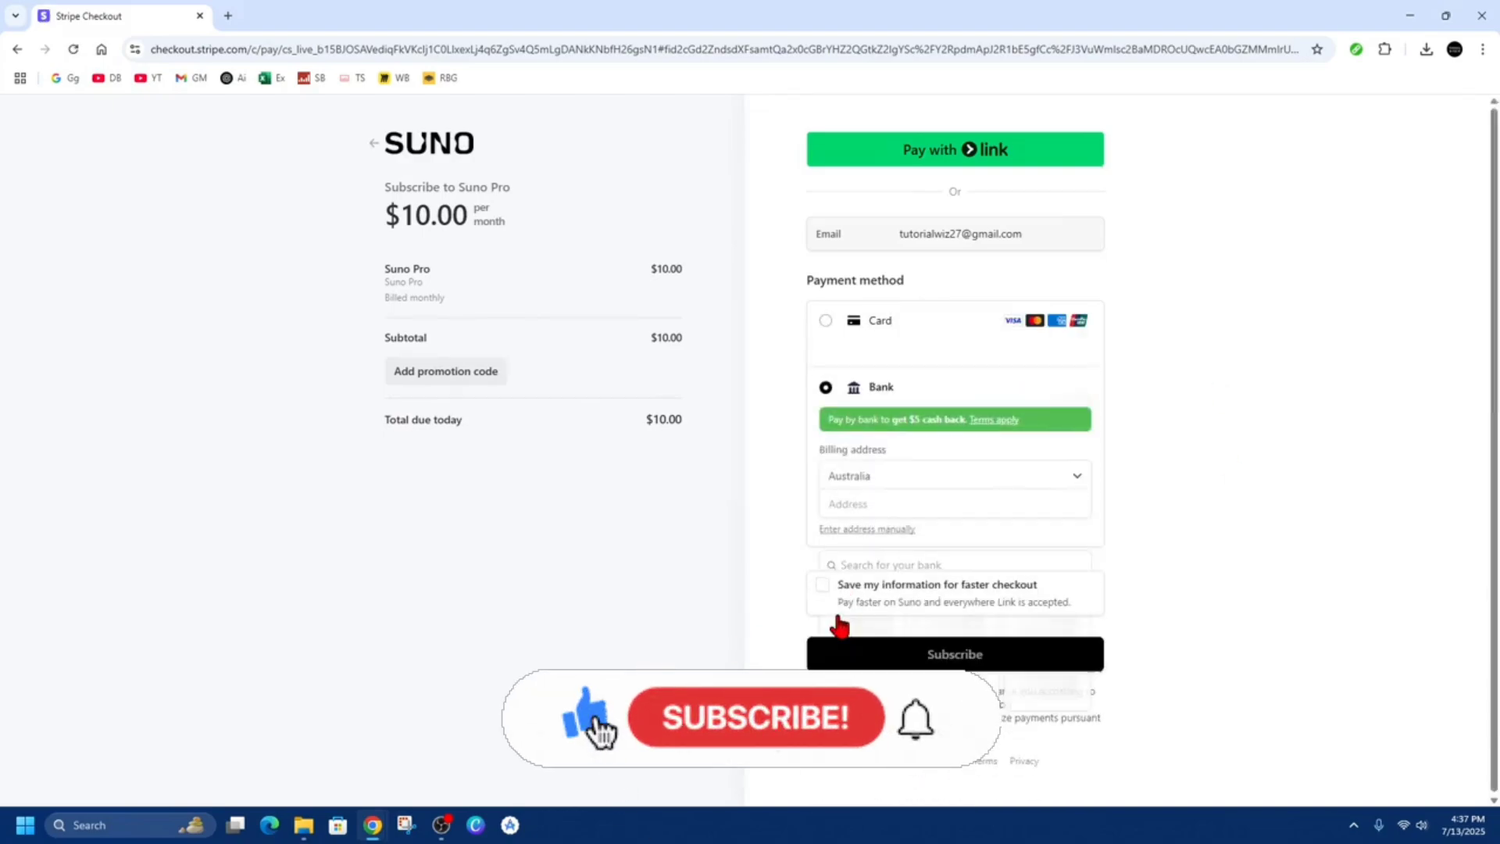
scroll(down, 3)
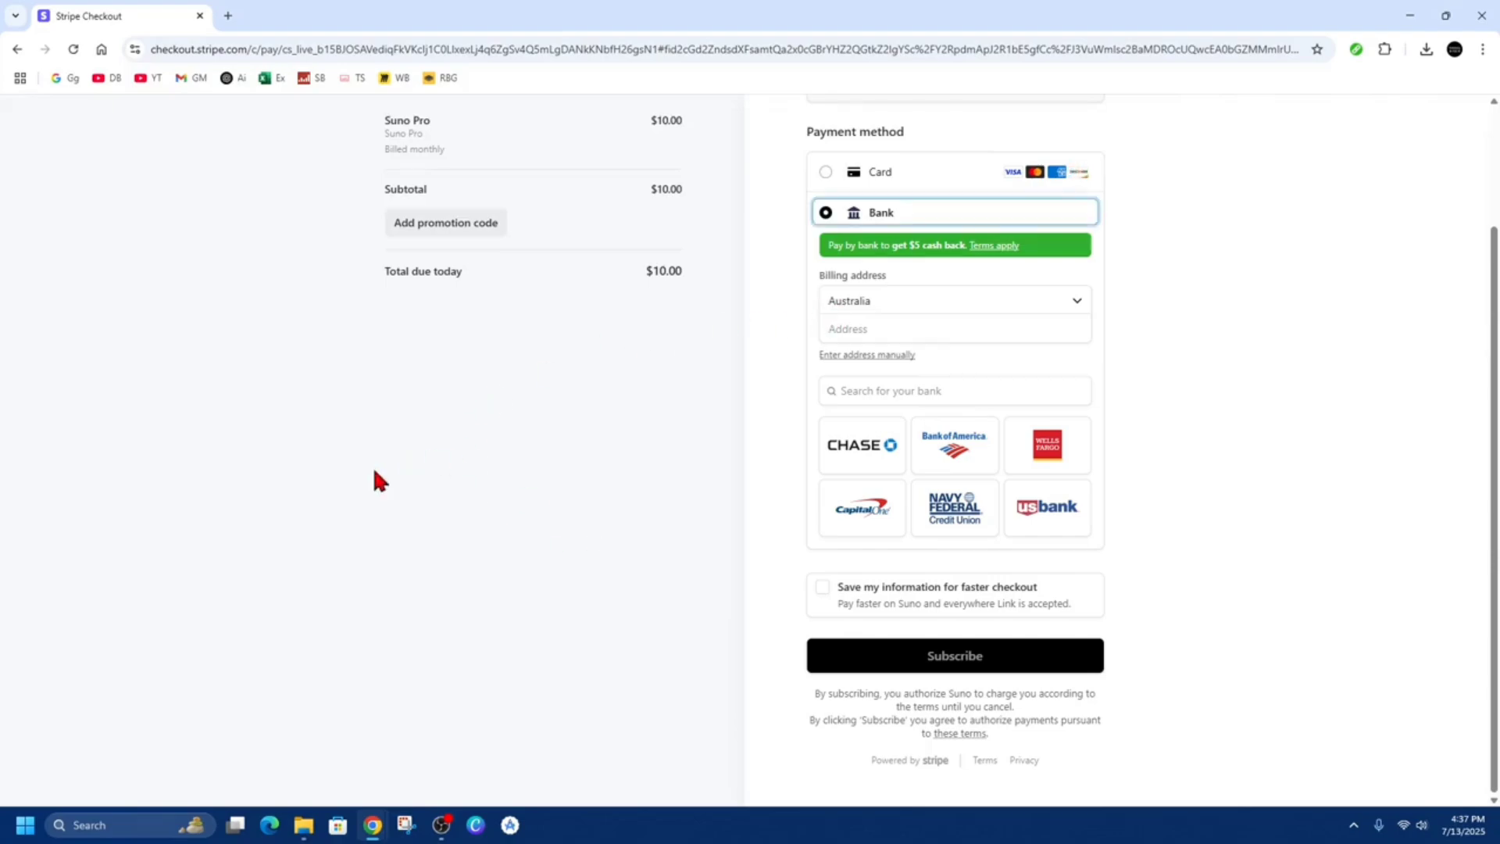
mouse_move(468, 564)
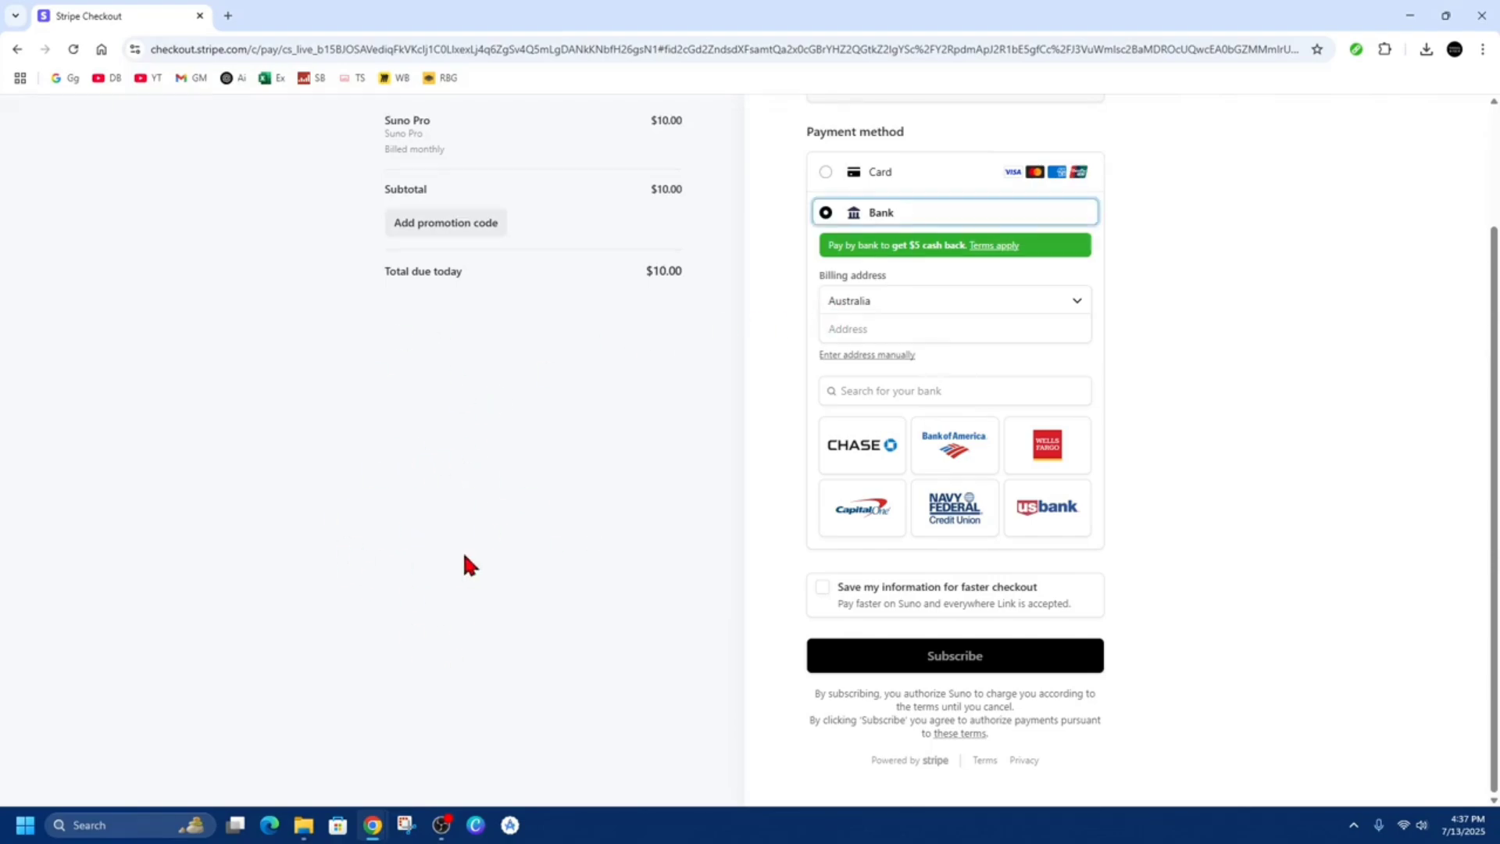